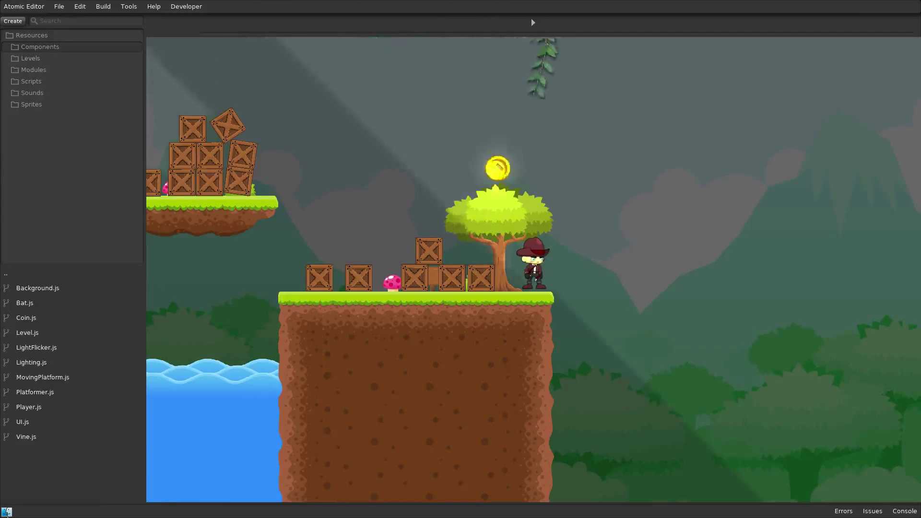
Step: Open Platformer.js from the Resources panel in the script editor
double_click(34, 392)
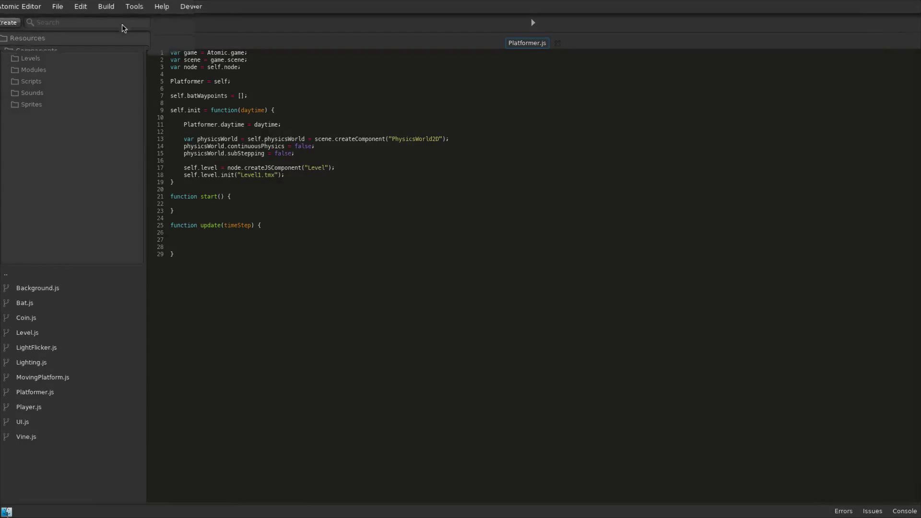
Step: Open Build Settings and select Android as the target platform
click(106, 7)
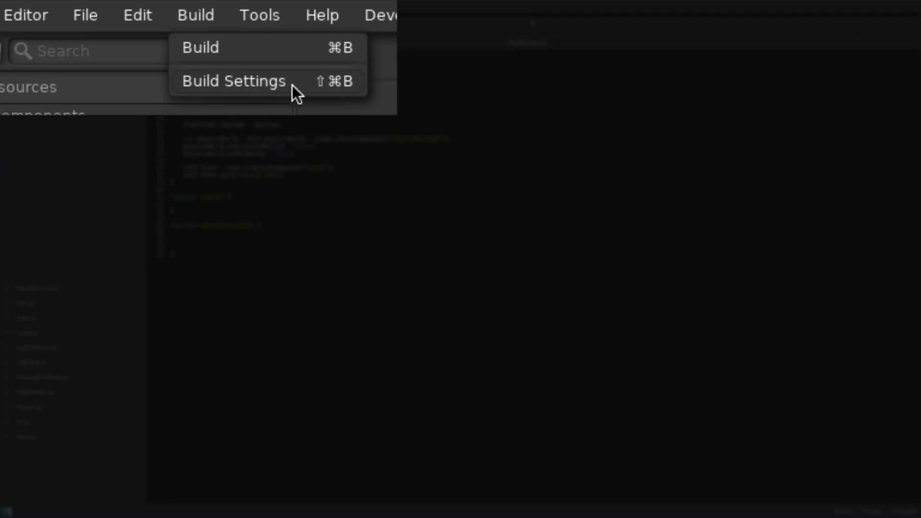
click(232, 81)
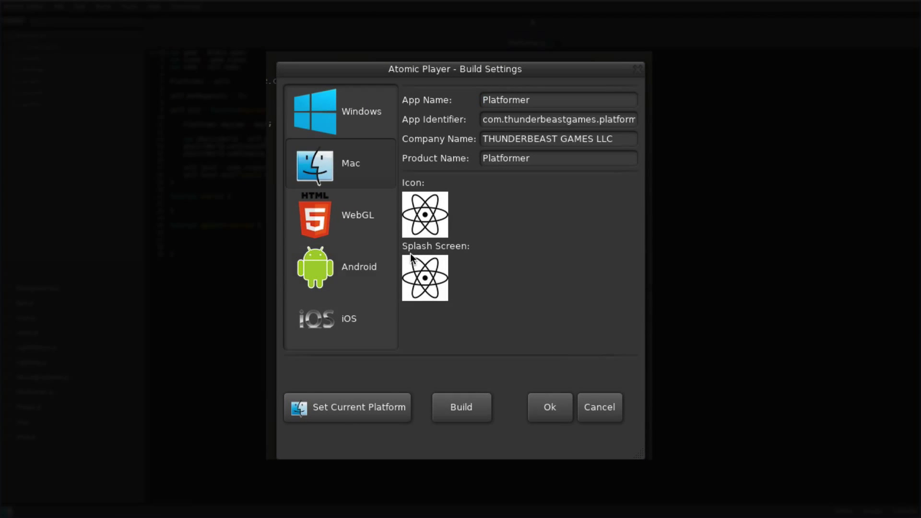
click(359, 267)
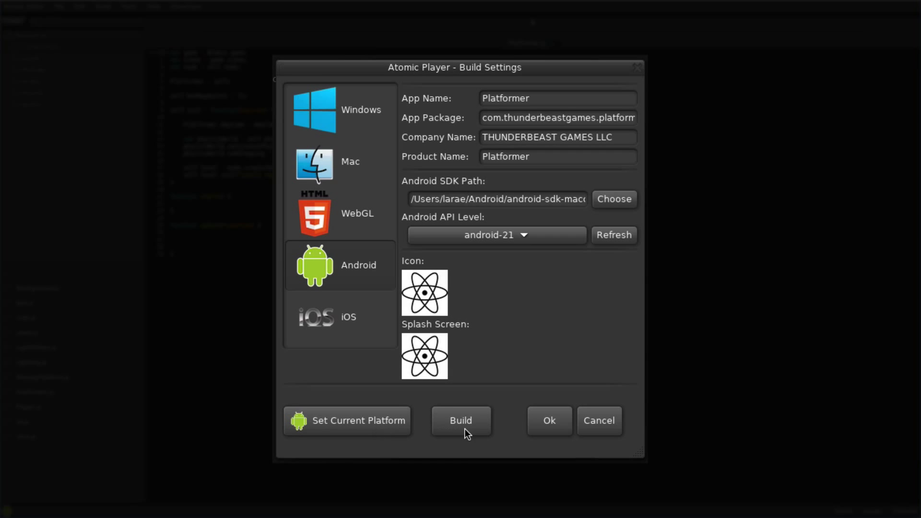
Step: Build the Platformer project for Android to the default output path and dismiss the success message
click(461, 421)
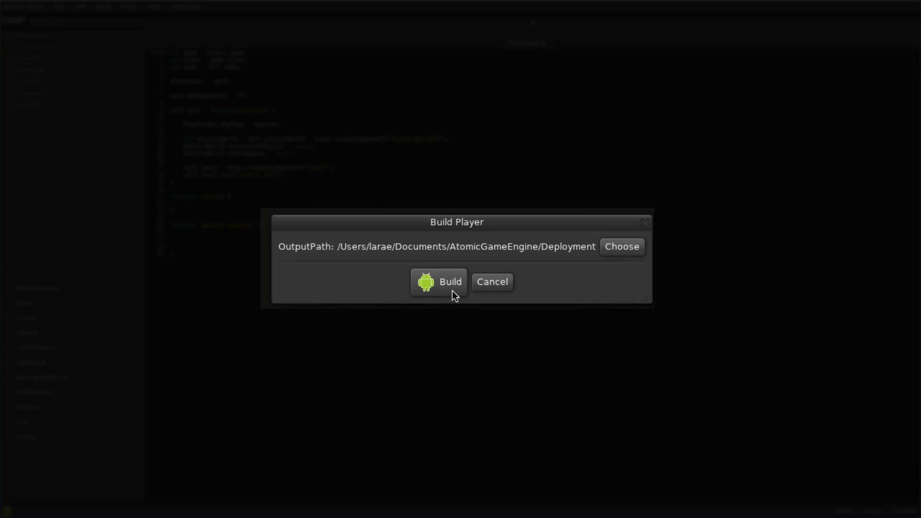
click(438, 282)
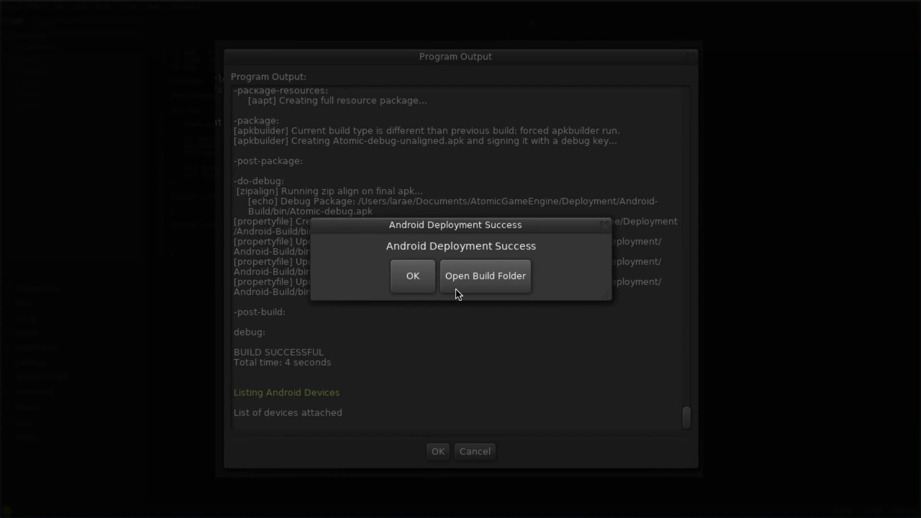
click(484, 277)
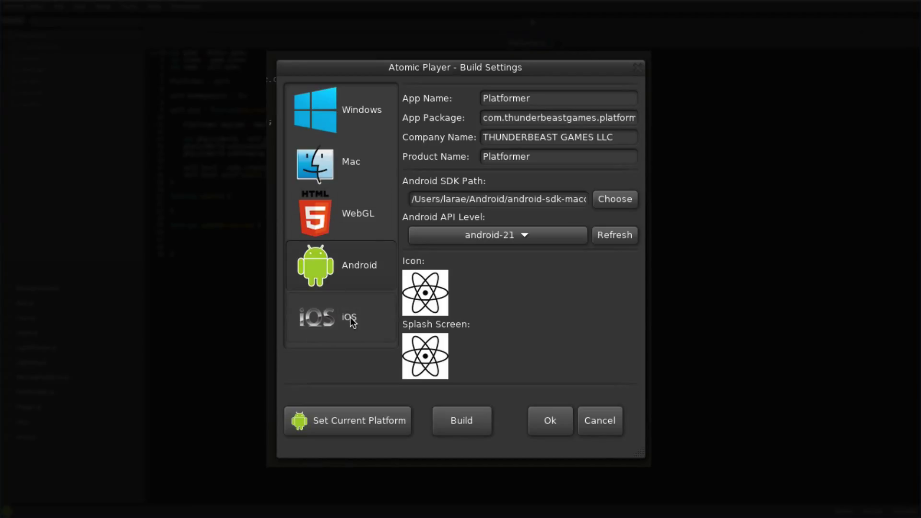
Step: Build the Platformer project for iOS onto the iPad and open the IOS-Build folder
click(348, 317)
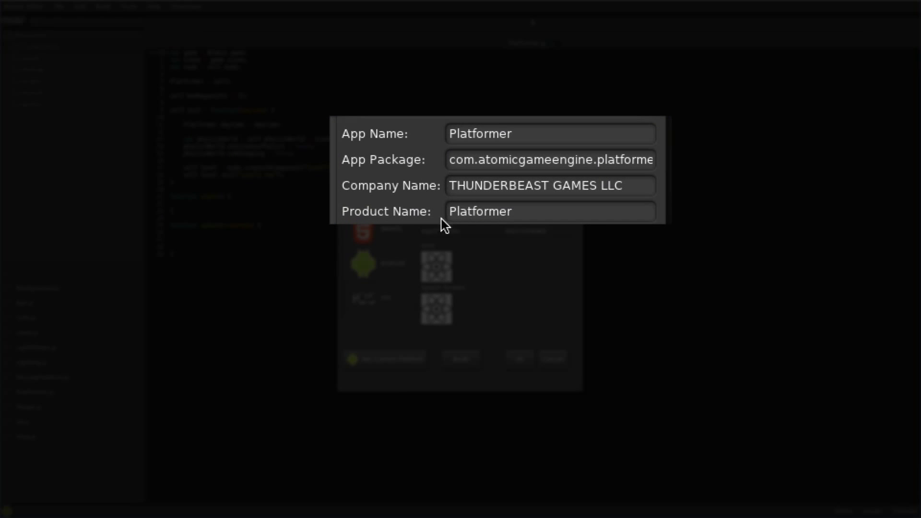
mouse_move(439, 169)
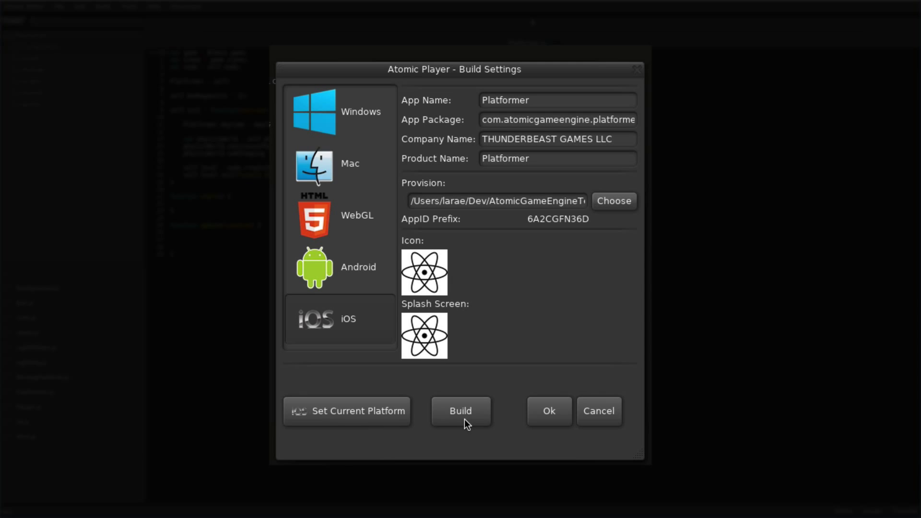
click(460, 410)
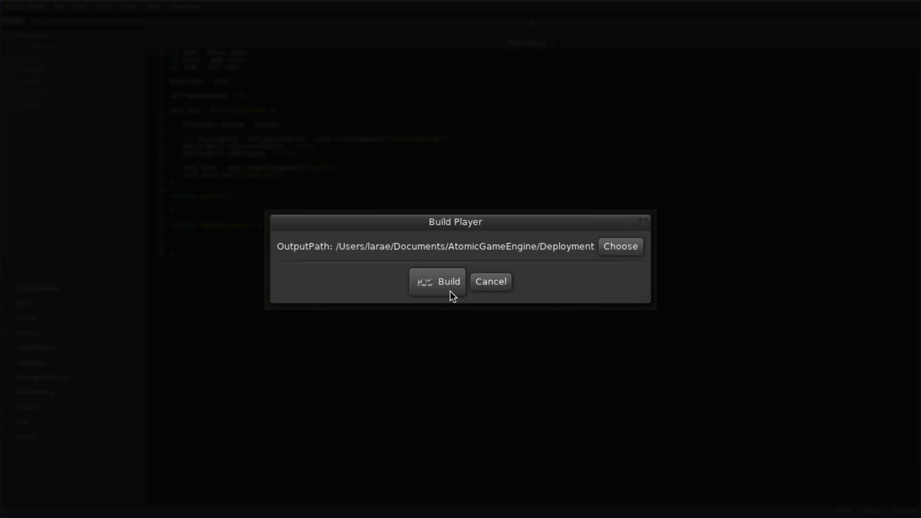
click(437, 281)
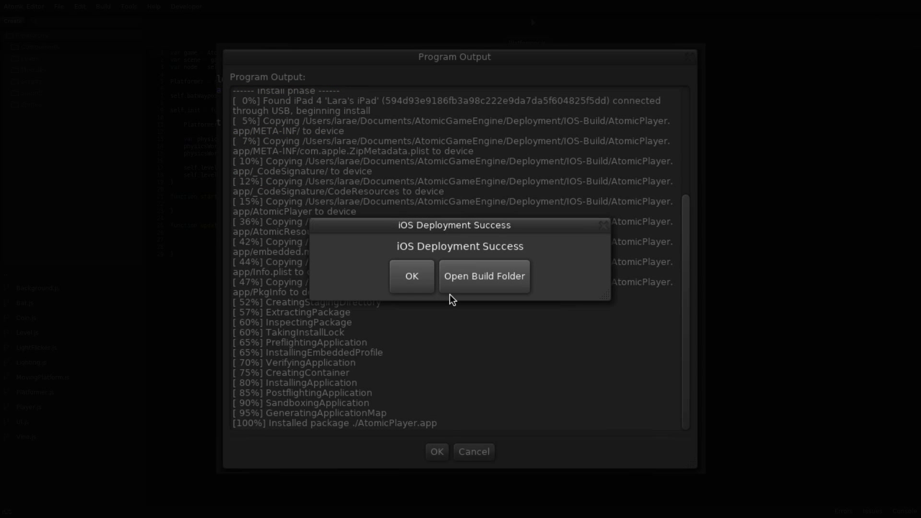
click(484, 276)
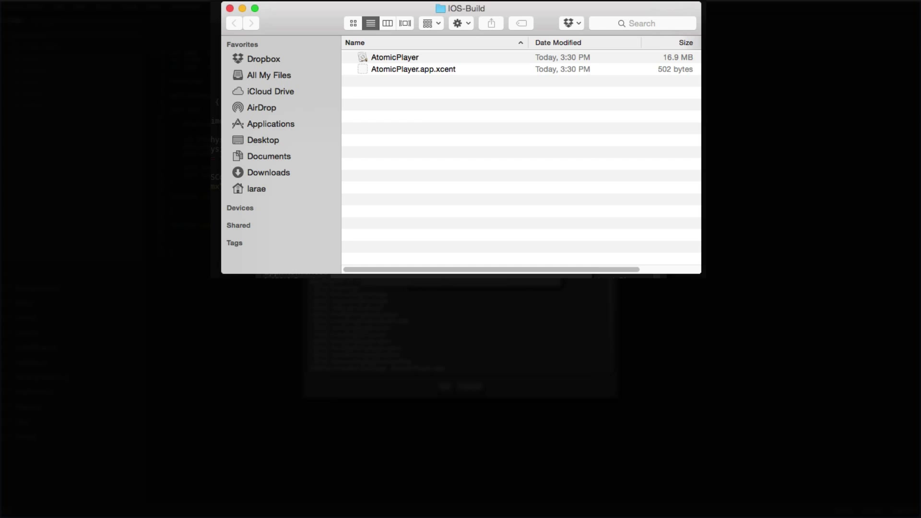